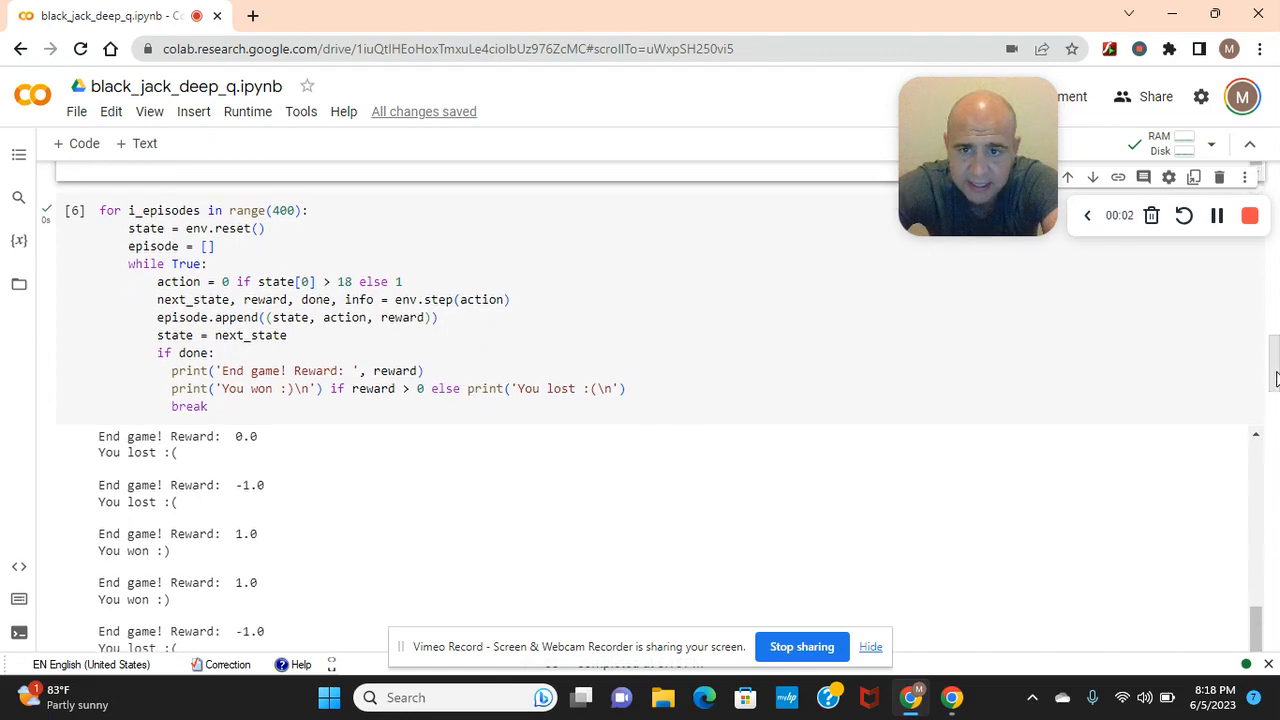
Step: Scroll to the notebook's top cells with the apt-get/pip installs, imports and gym.make('Blackjack-v1')
scroll("down", 3)
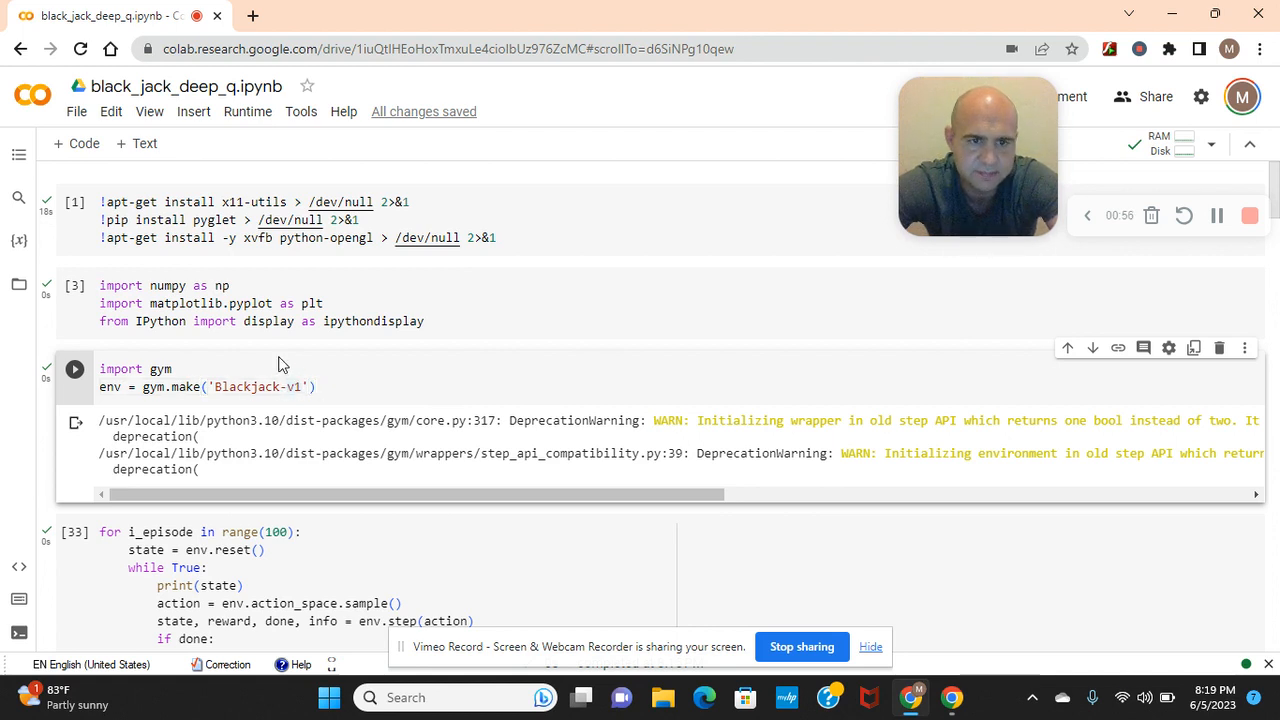
left_click(172, 369)
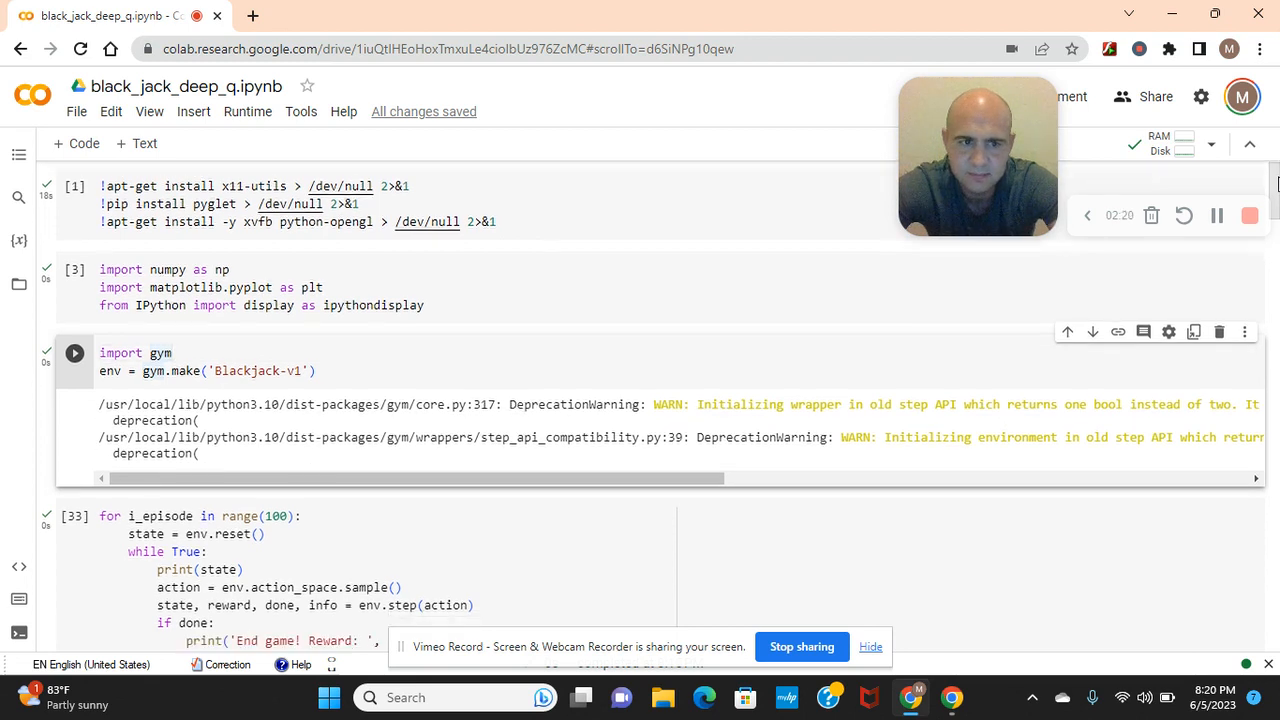
scroll("down", 3)
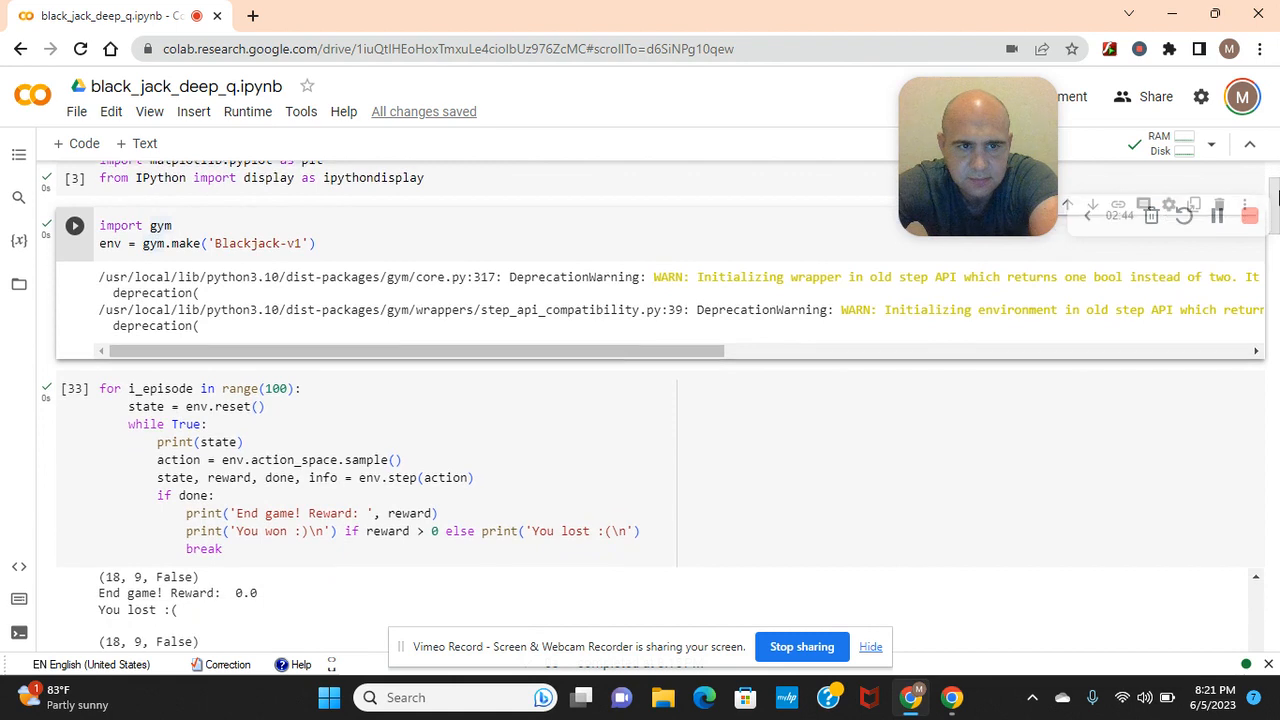
scroll("down", 3)
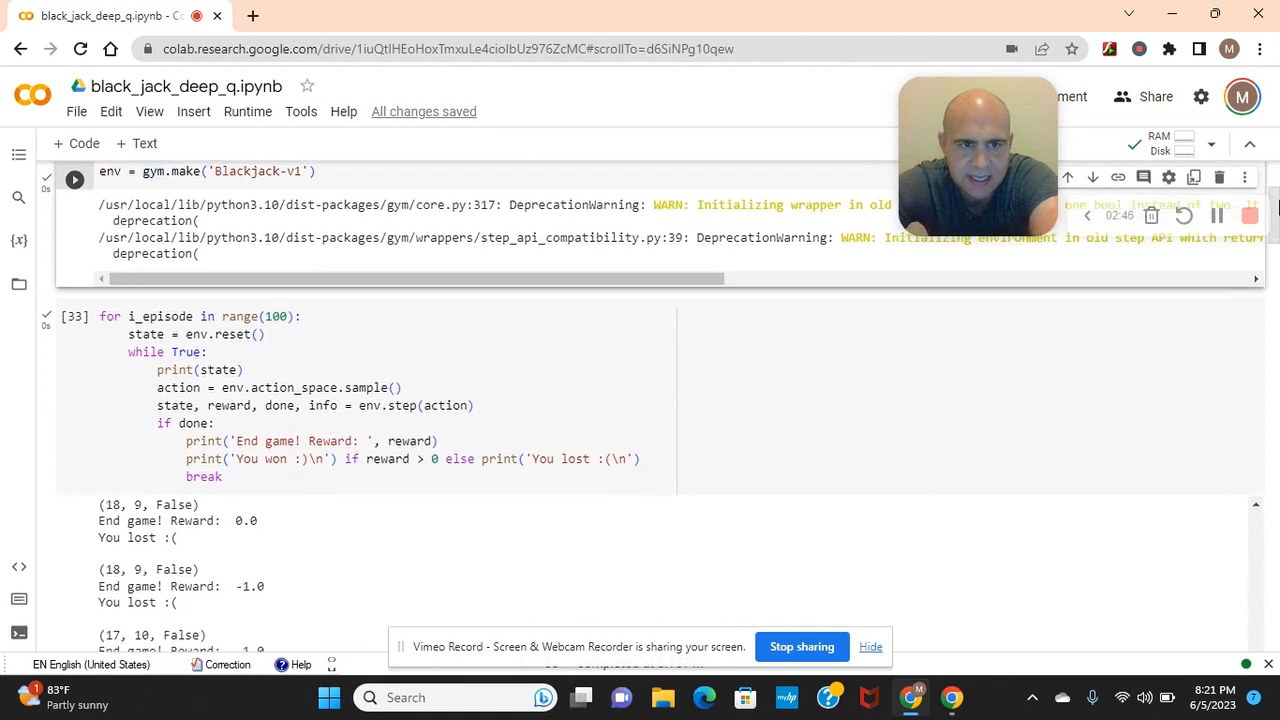
scroll("down", 3)
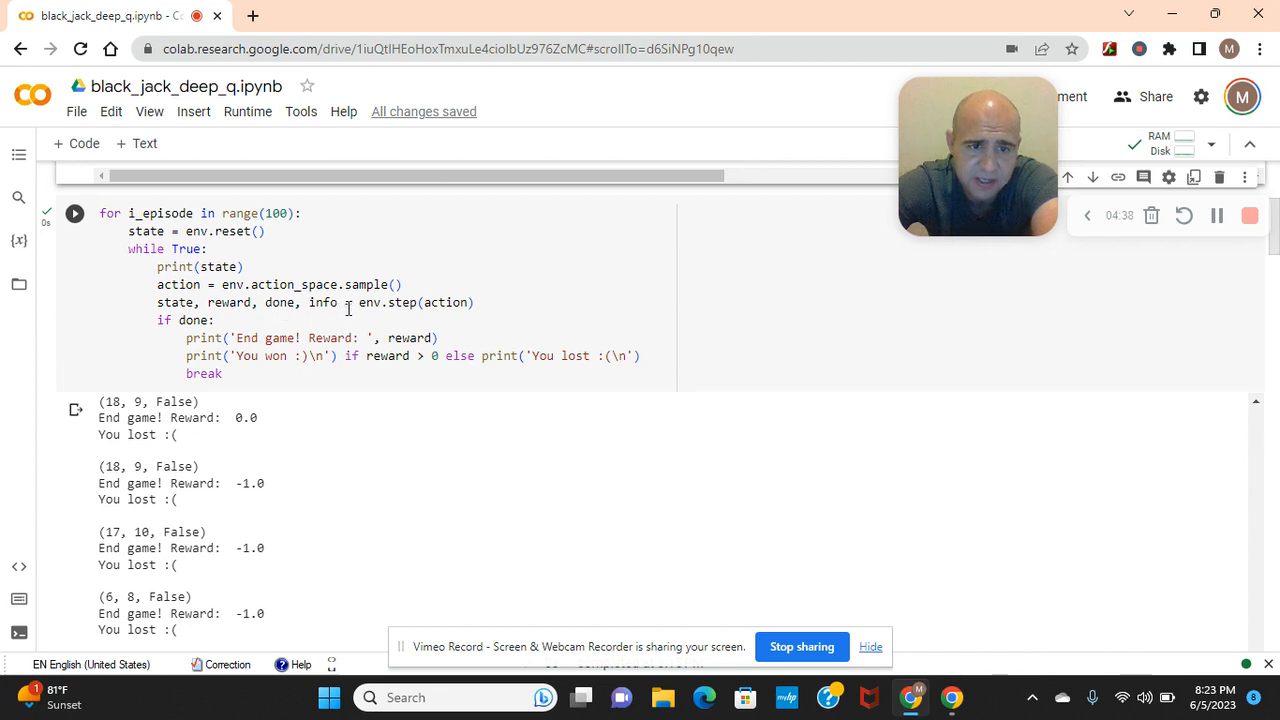
mouse_move(205, 510)
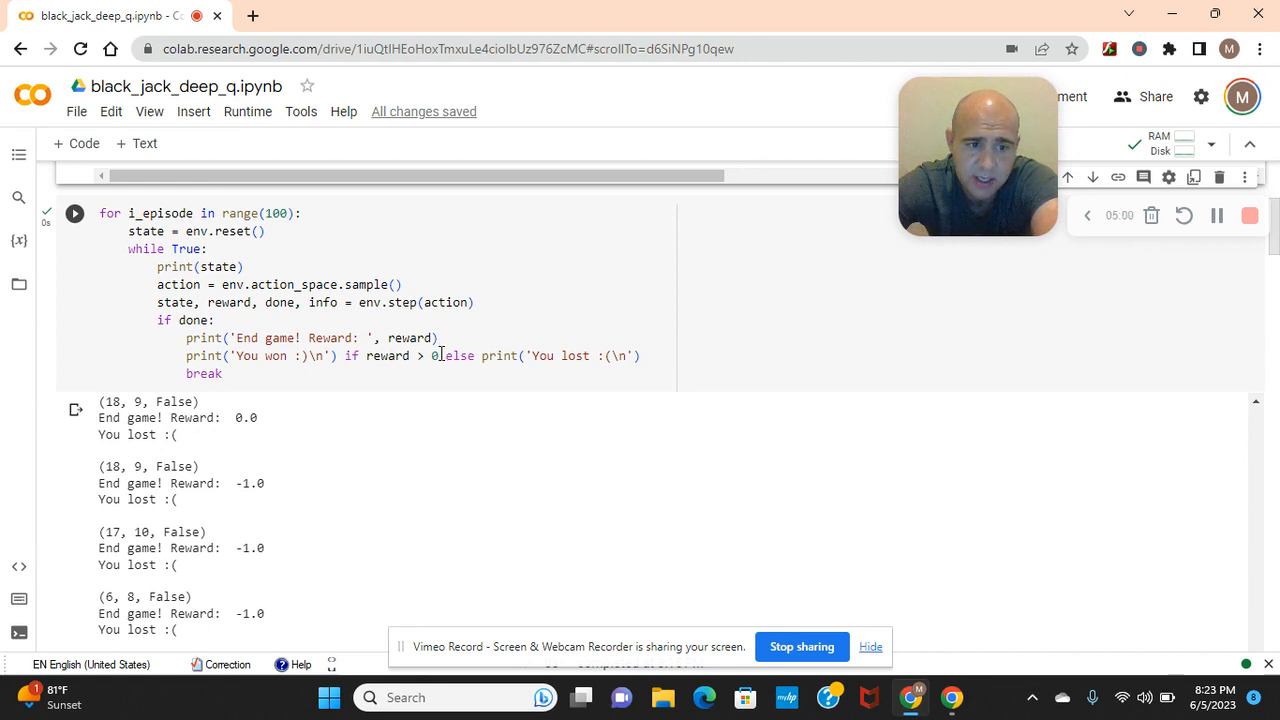
mouse_move(437, 357)
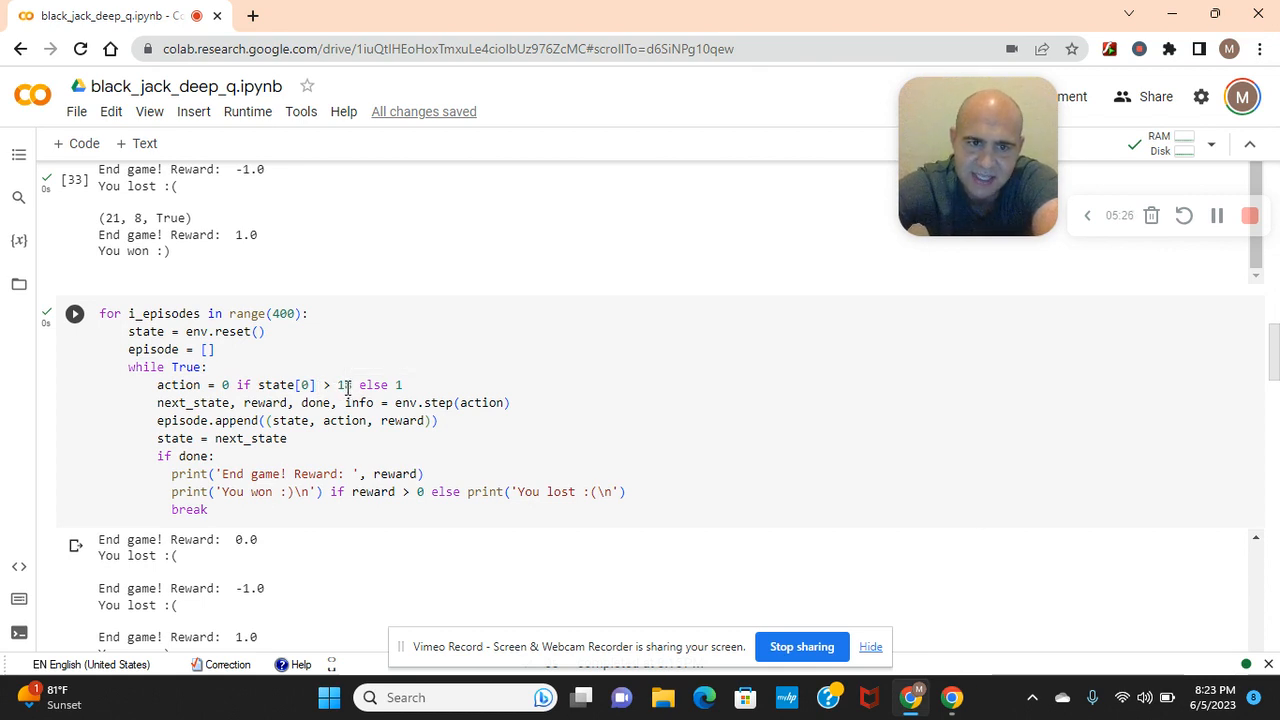
type("8")
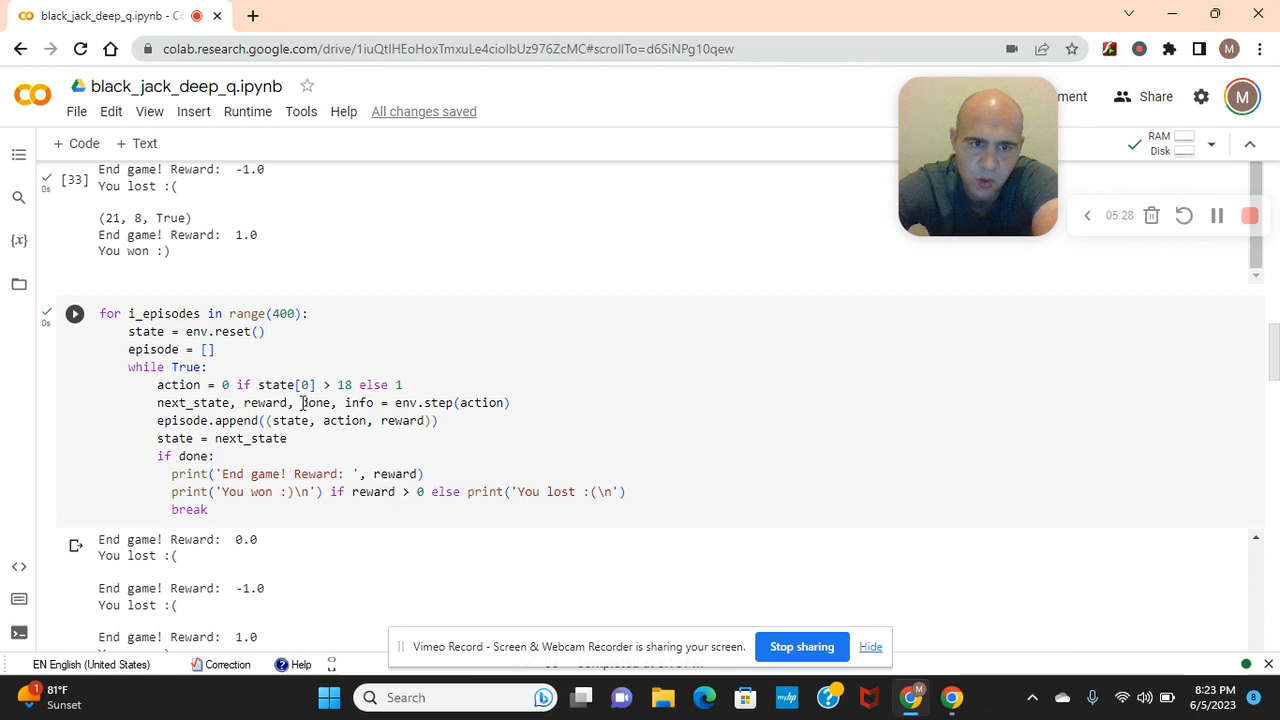
mouse_move(215, 402)
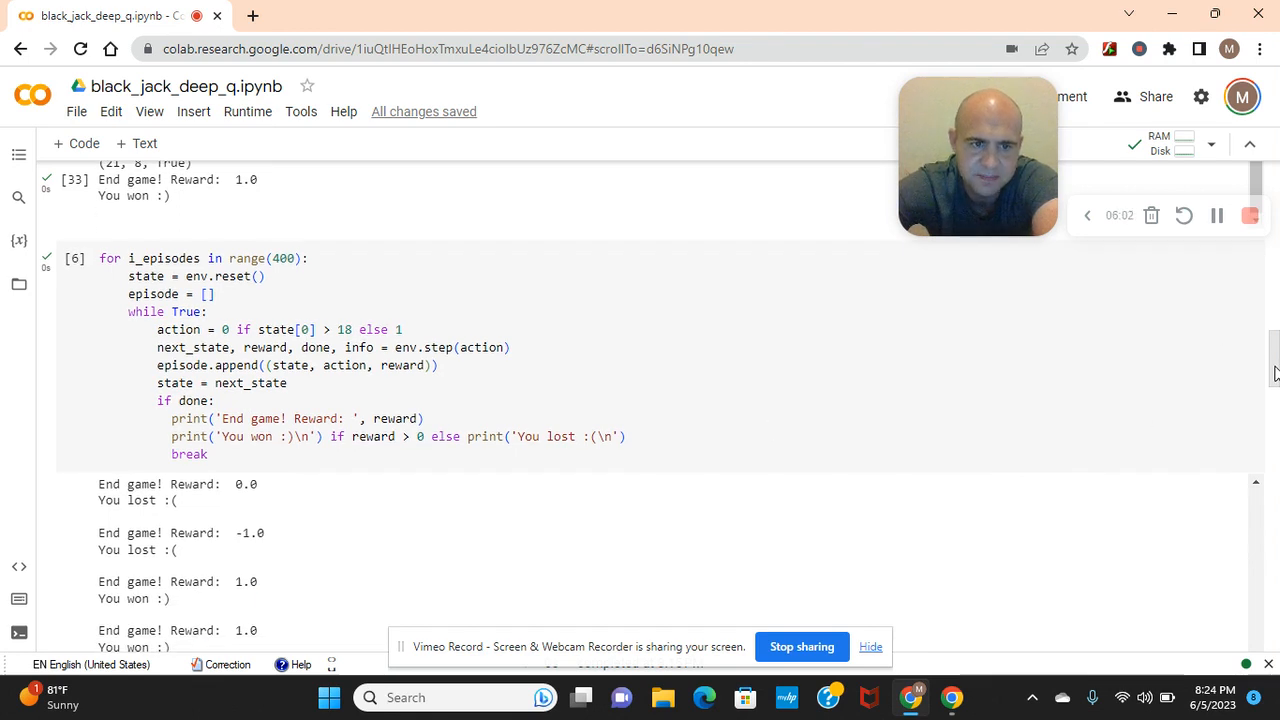
scroll("down", 3)
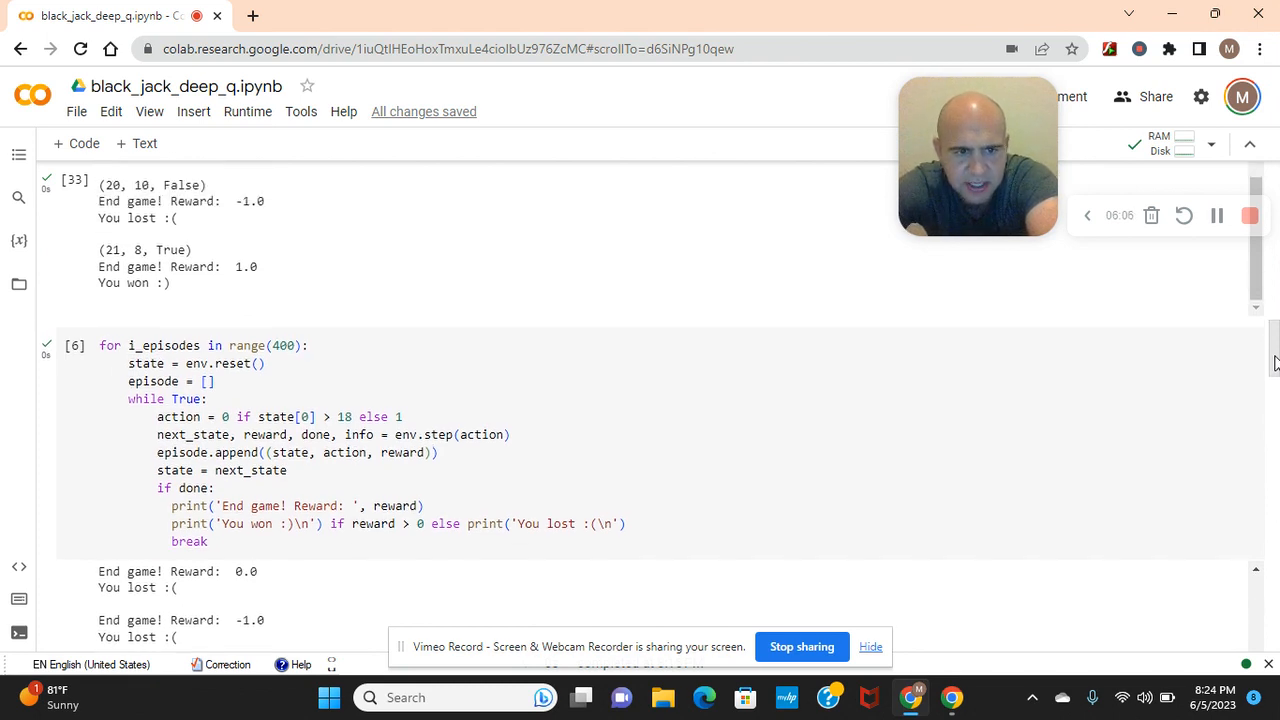
scroll("down", 3)
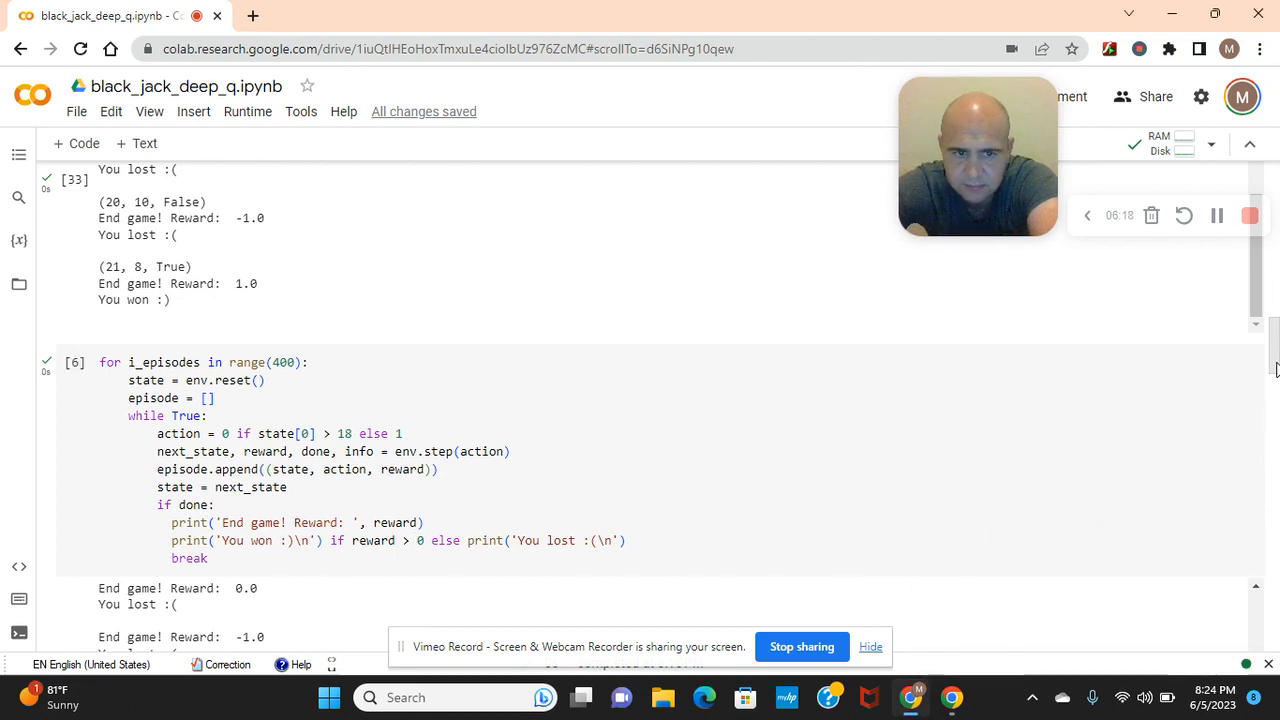
scroll("down", 3)
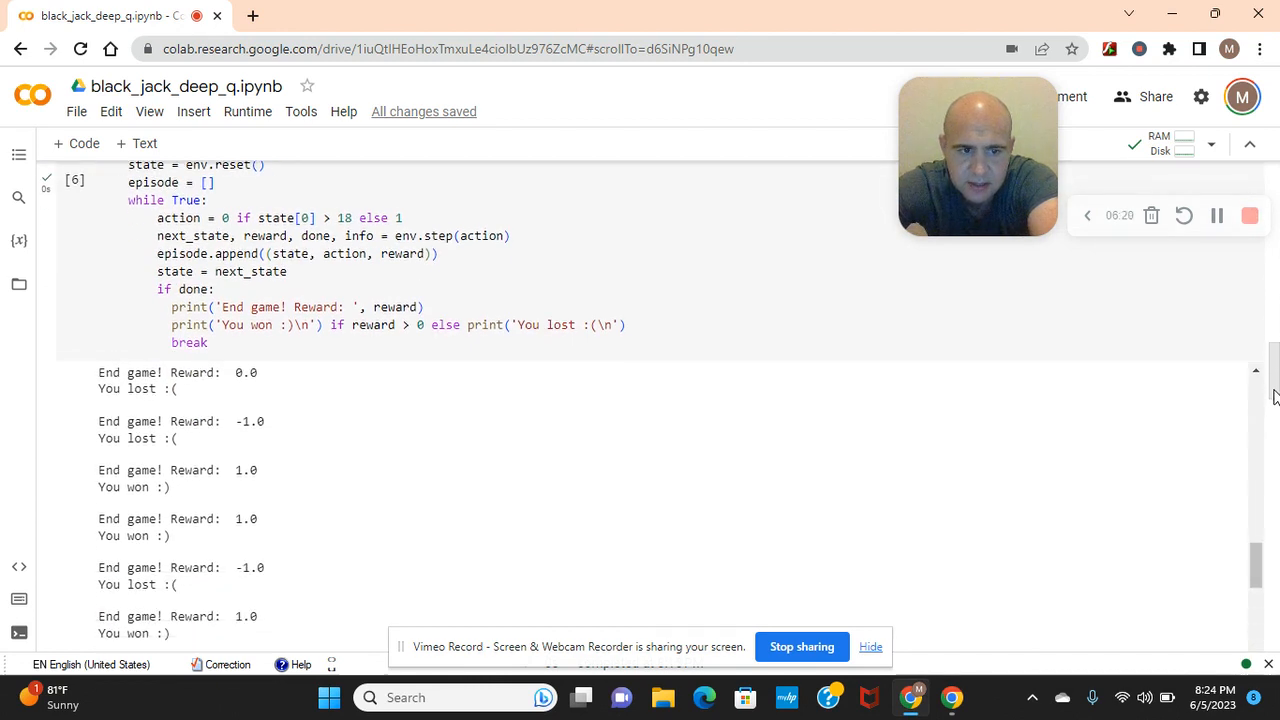
scroll("down", 3)
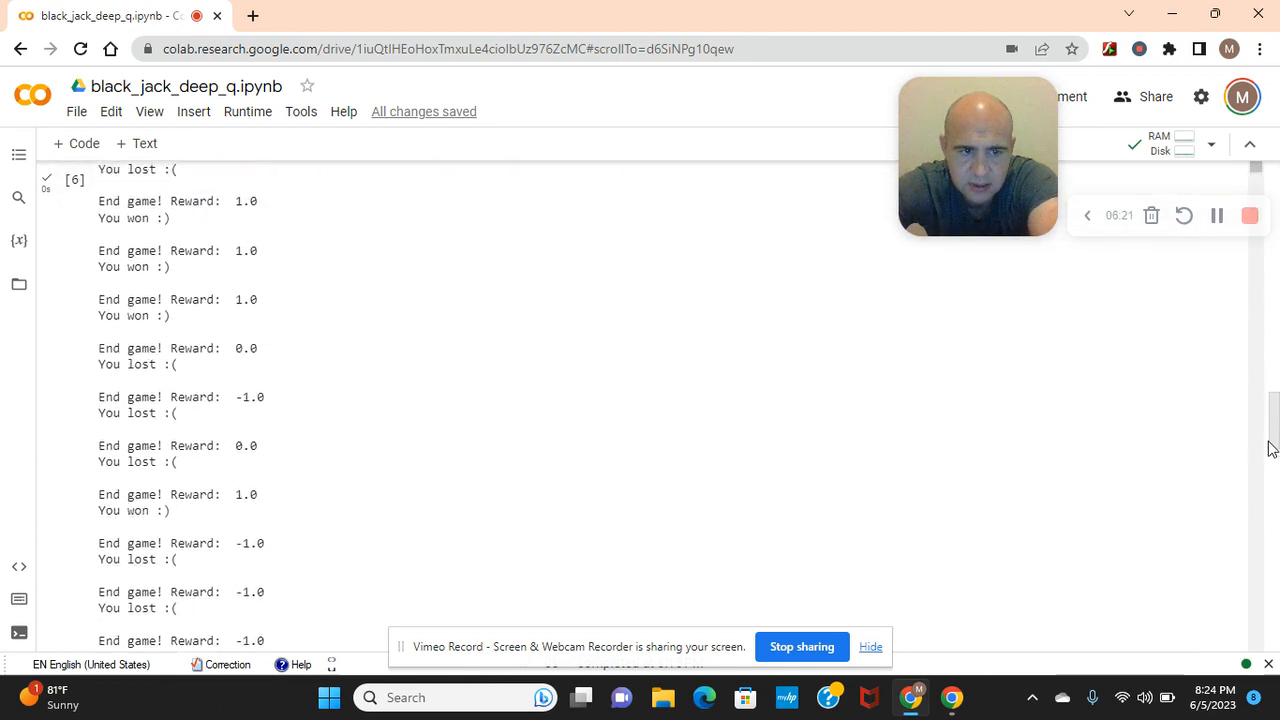
scroll("down", 3)
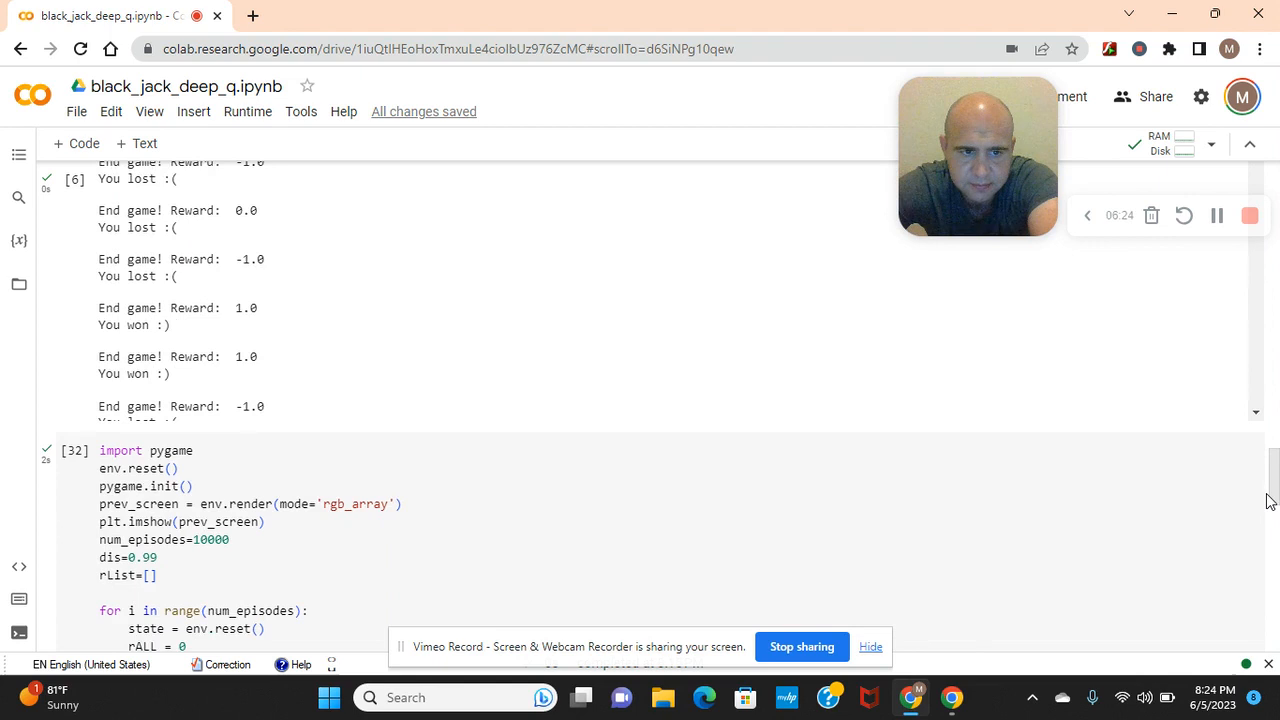
scroll("down", 3)
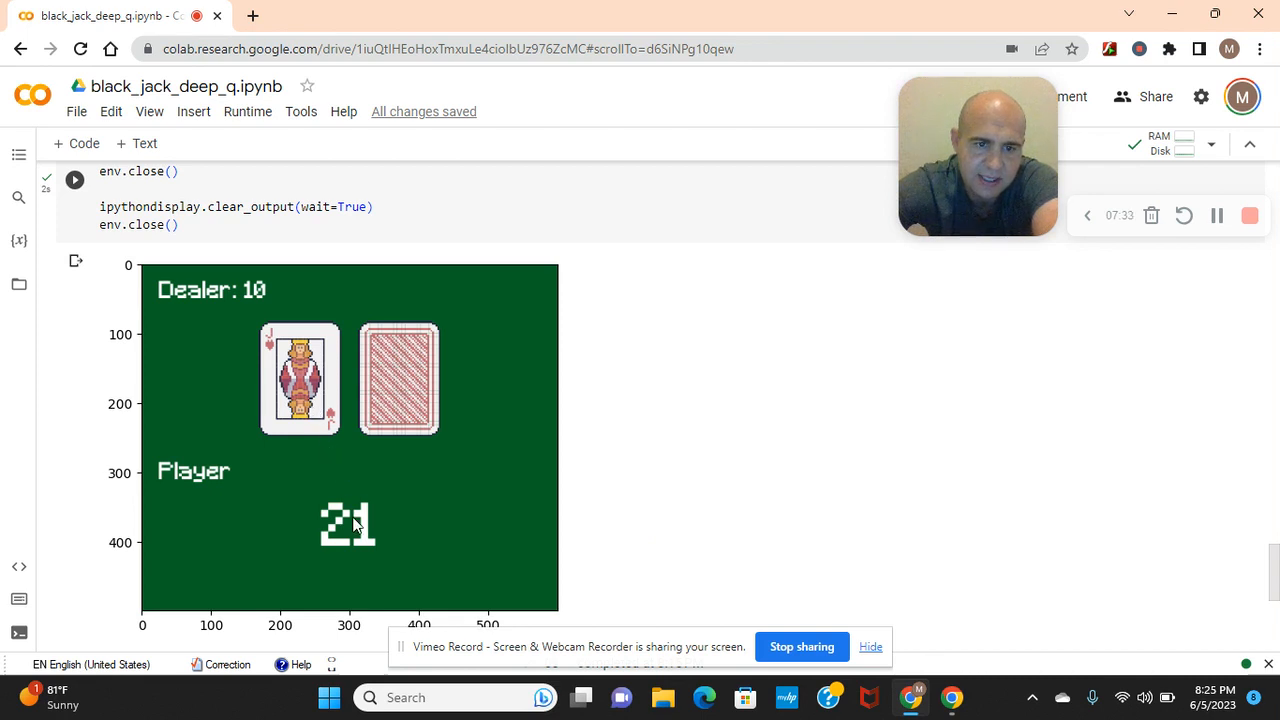
mouse_move(313, 401)
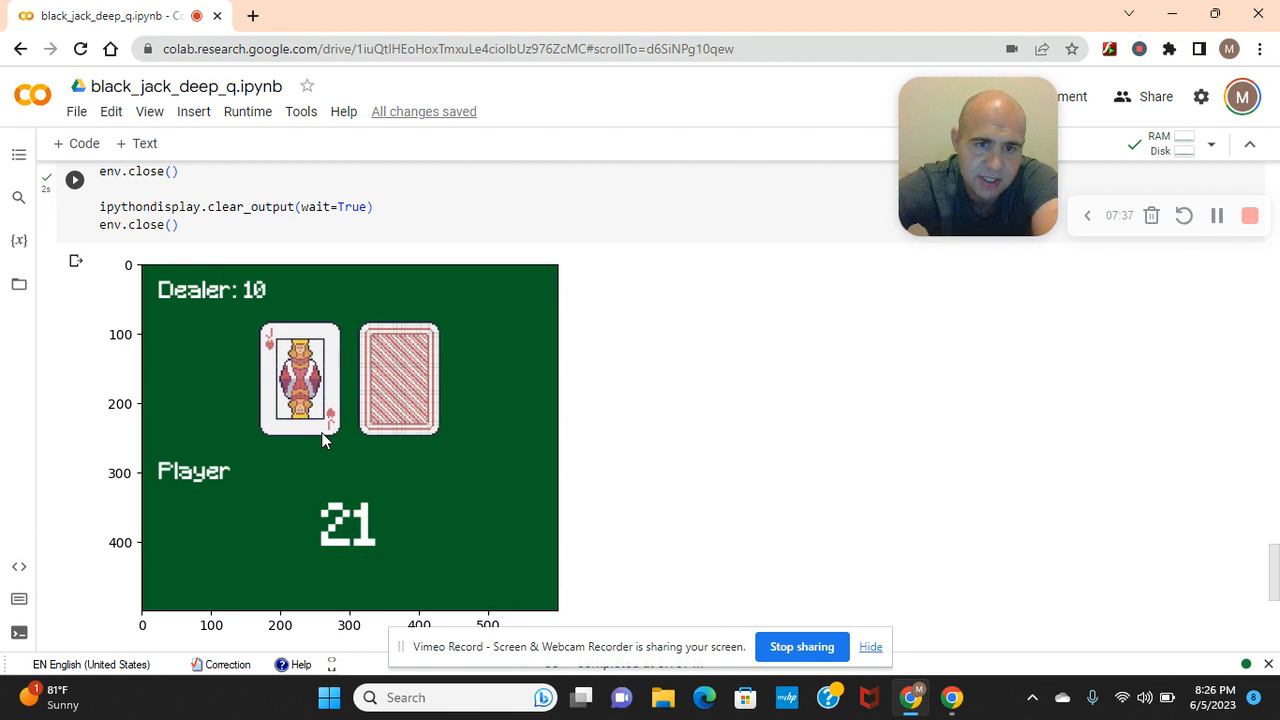
mouse_move(428, 390)
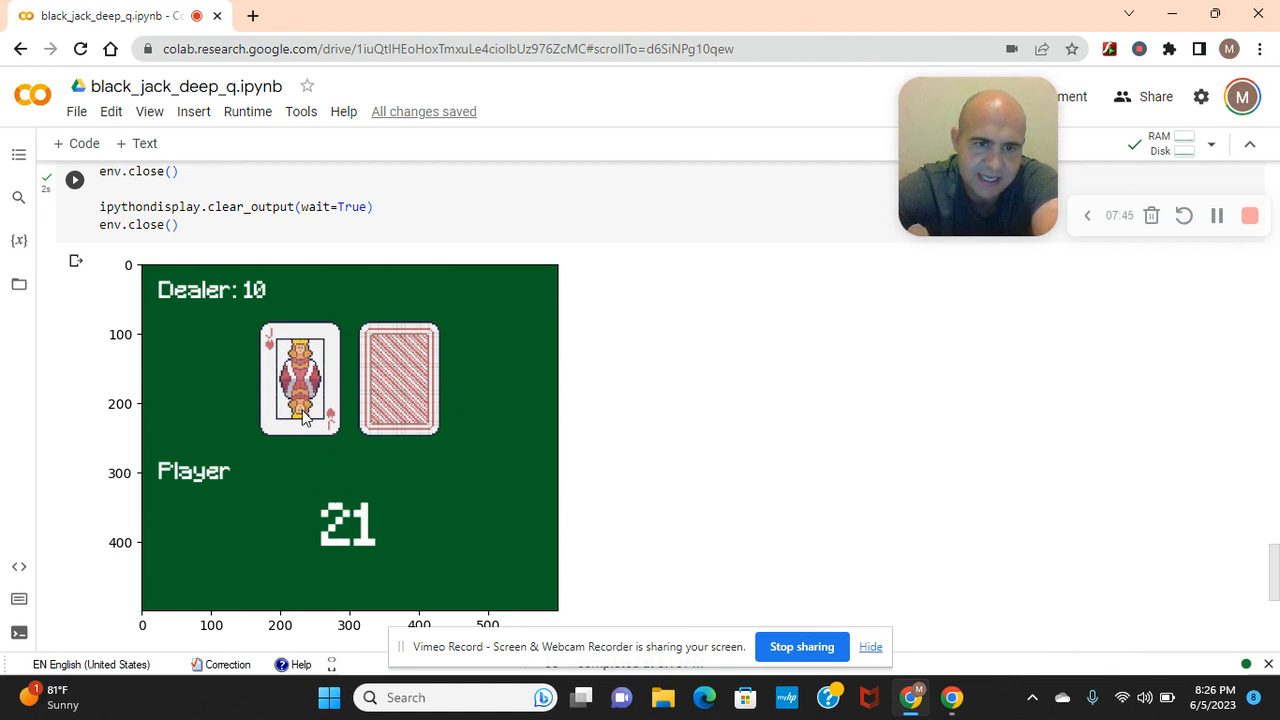
mouse_move(348, 535)
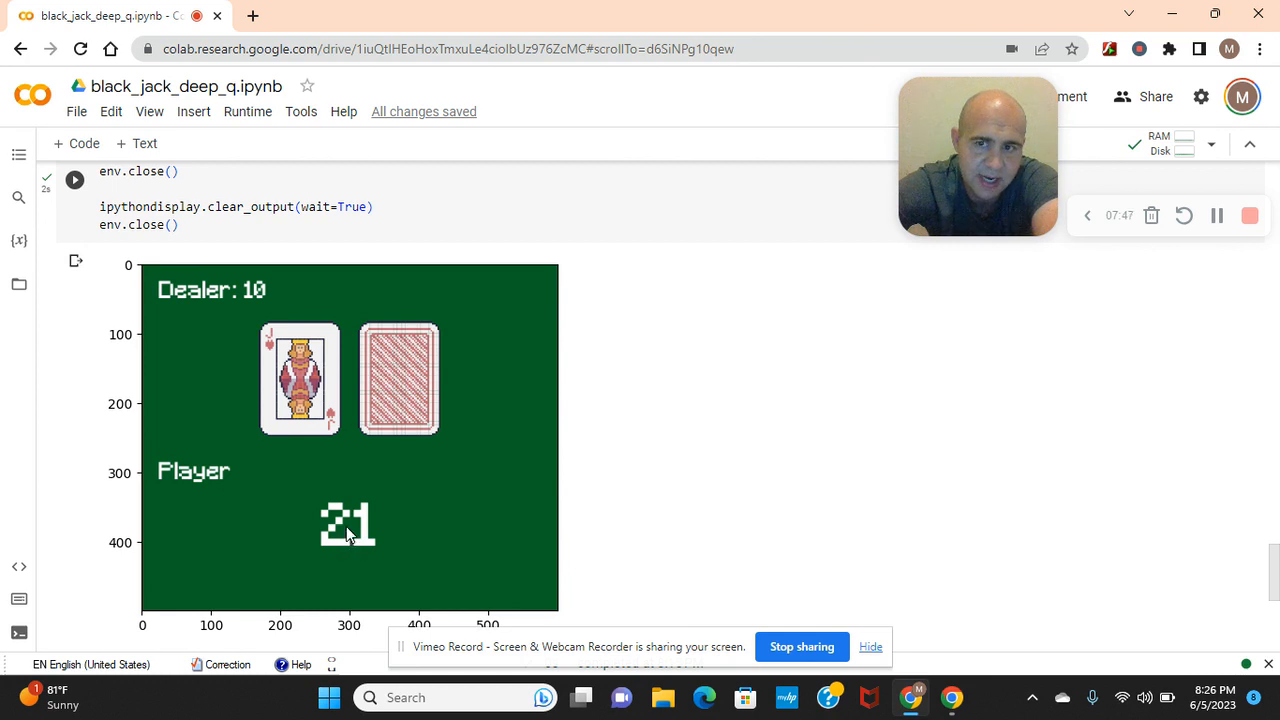
mouse_move(320, 438)
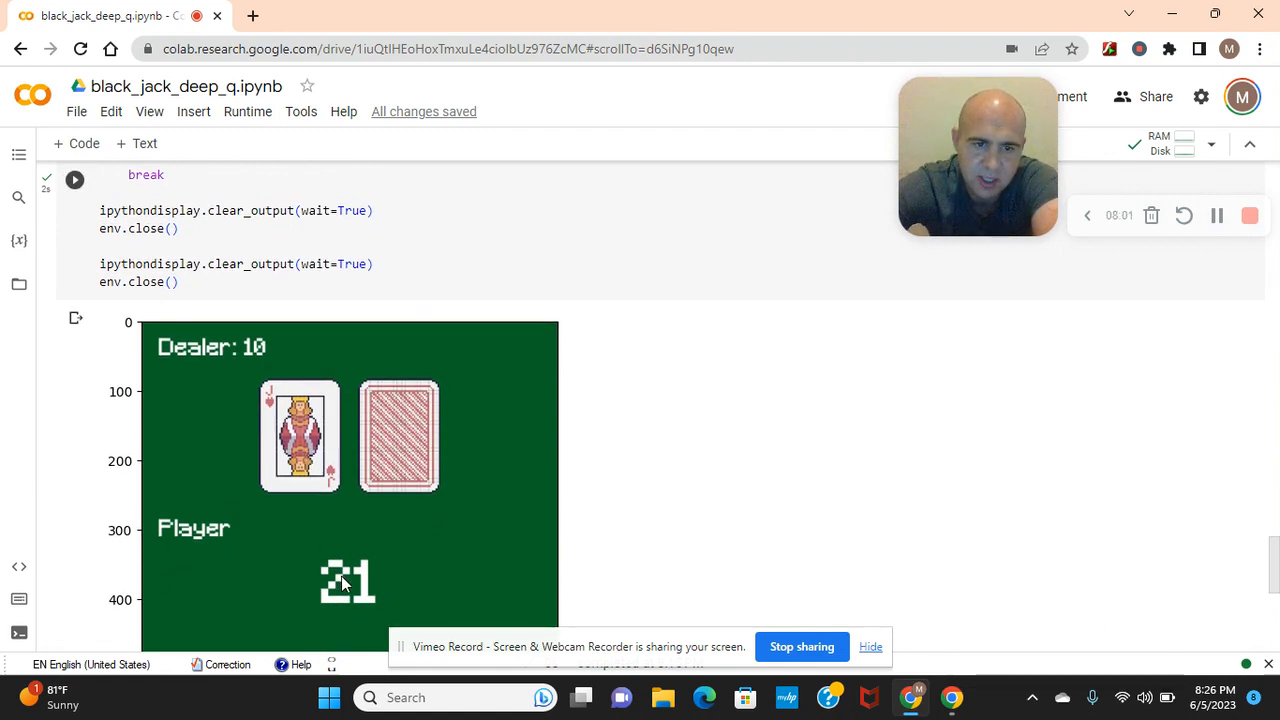
mouse_move(1247, 568)
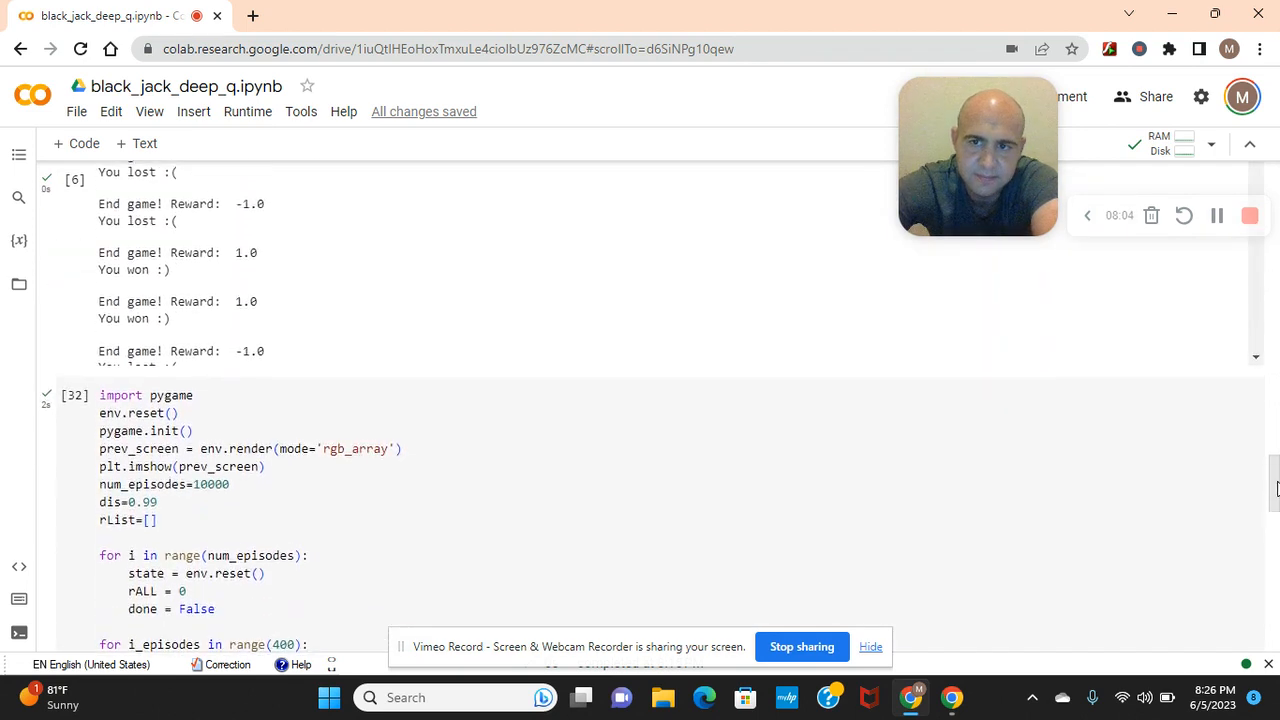
scroll("down", 3)
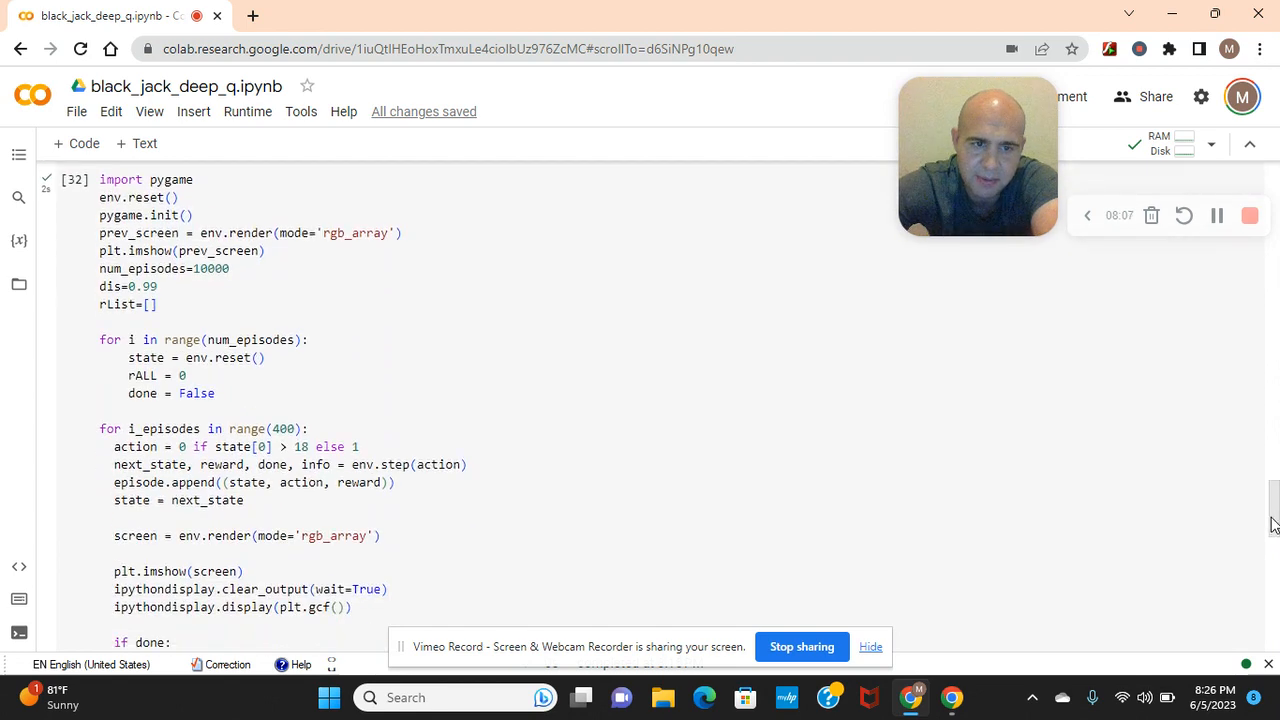
scroll("down", 3)
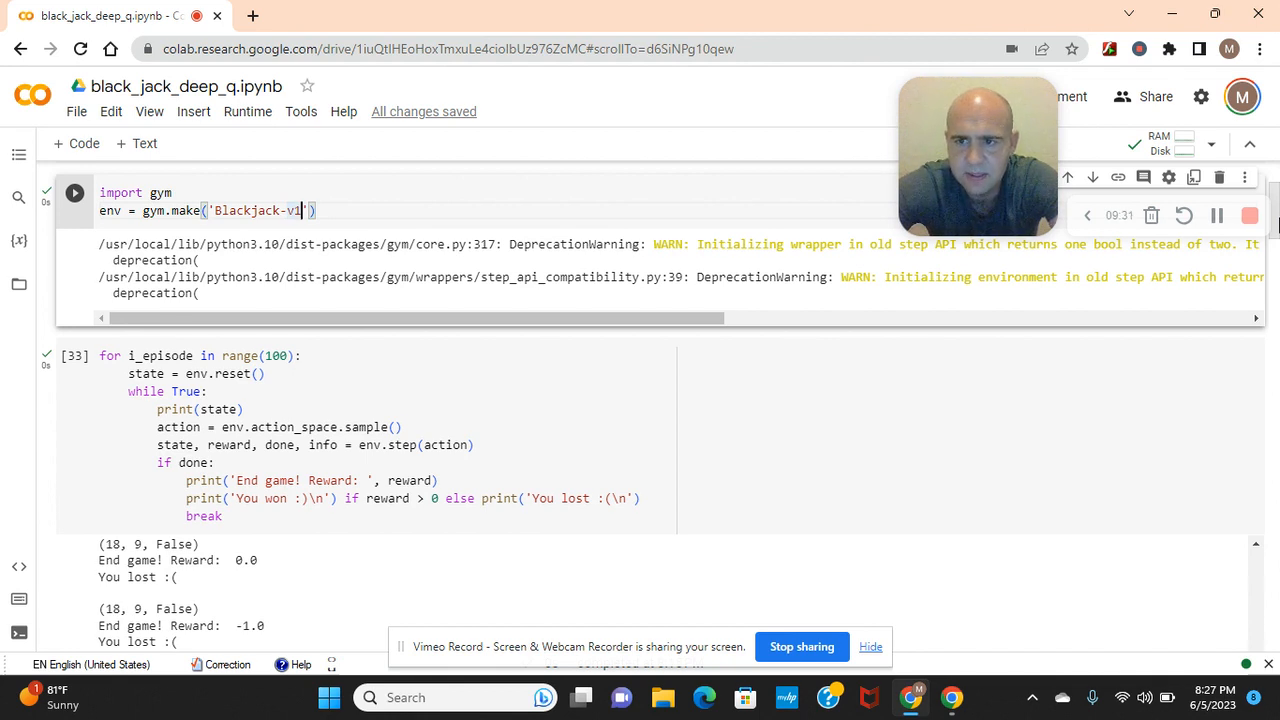
scroll("down", 3)
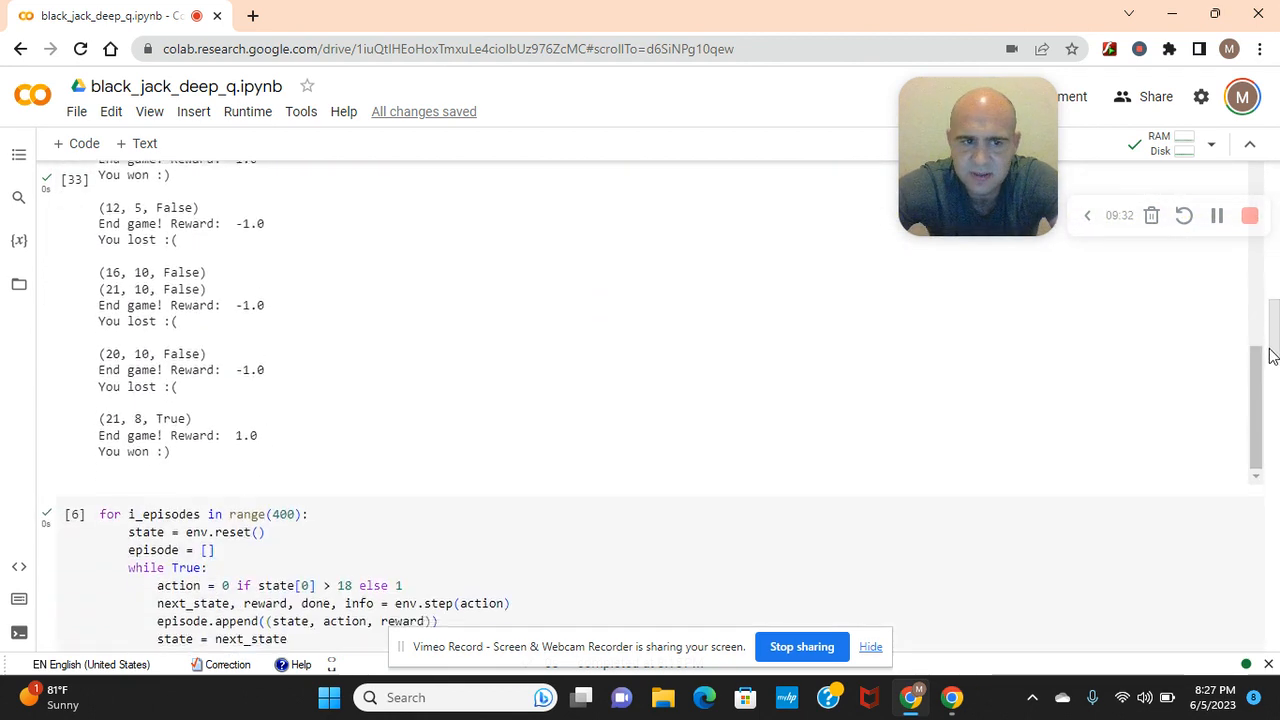
scroll("down", 3)
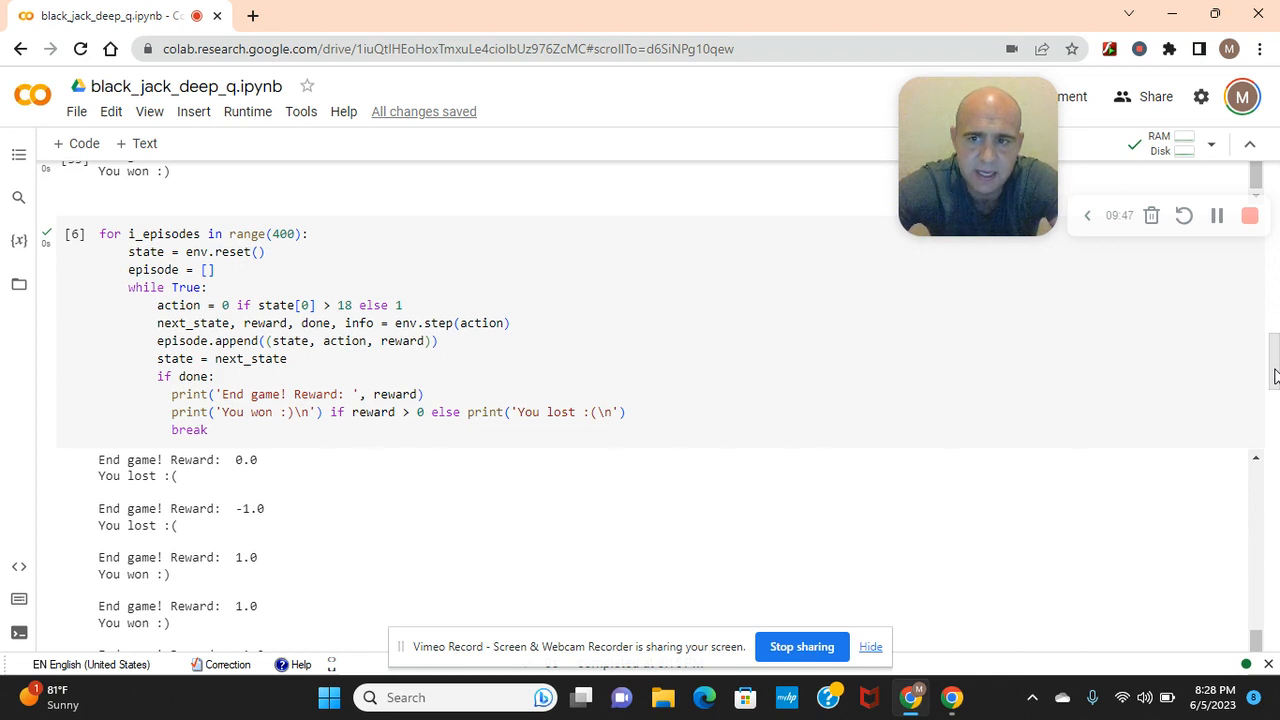
scroll("down", 3)
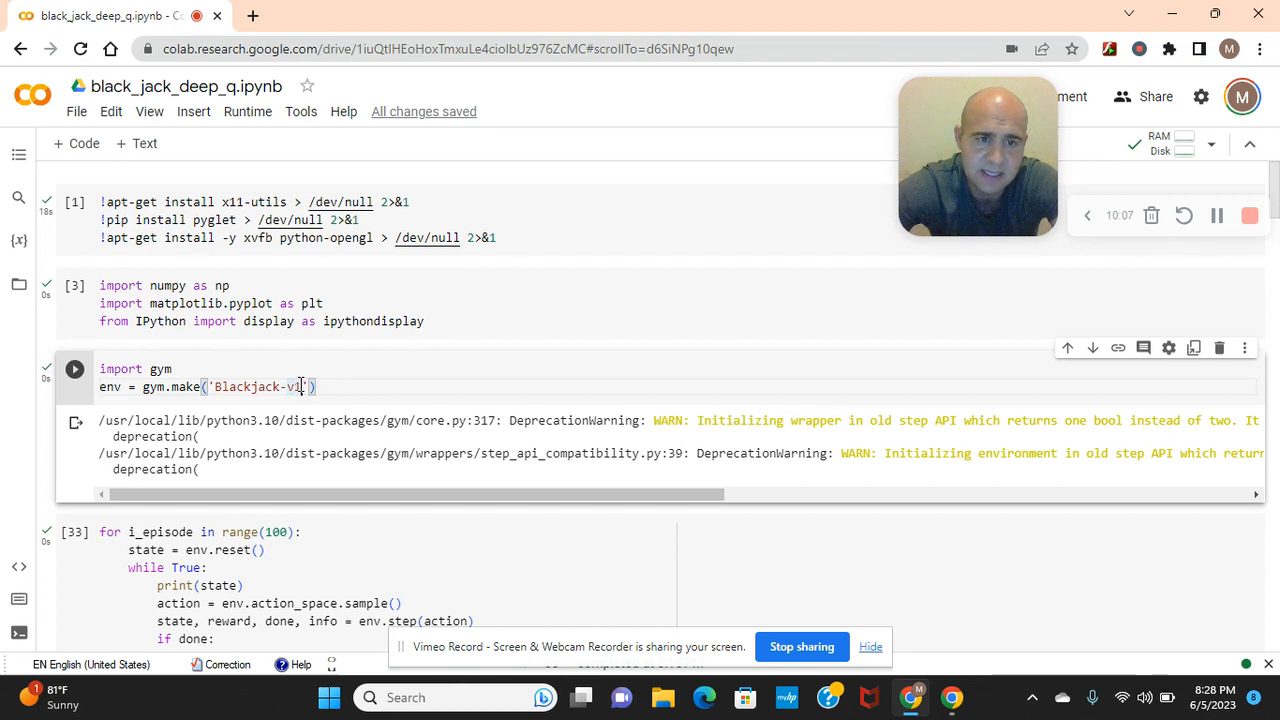
mouse_move(160, 369)
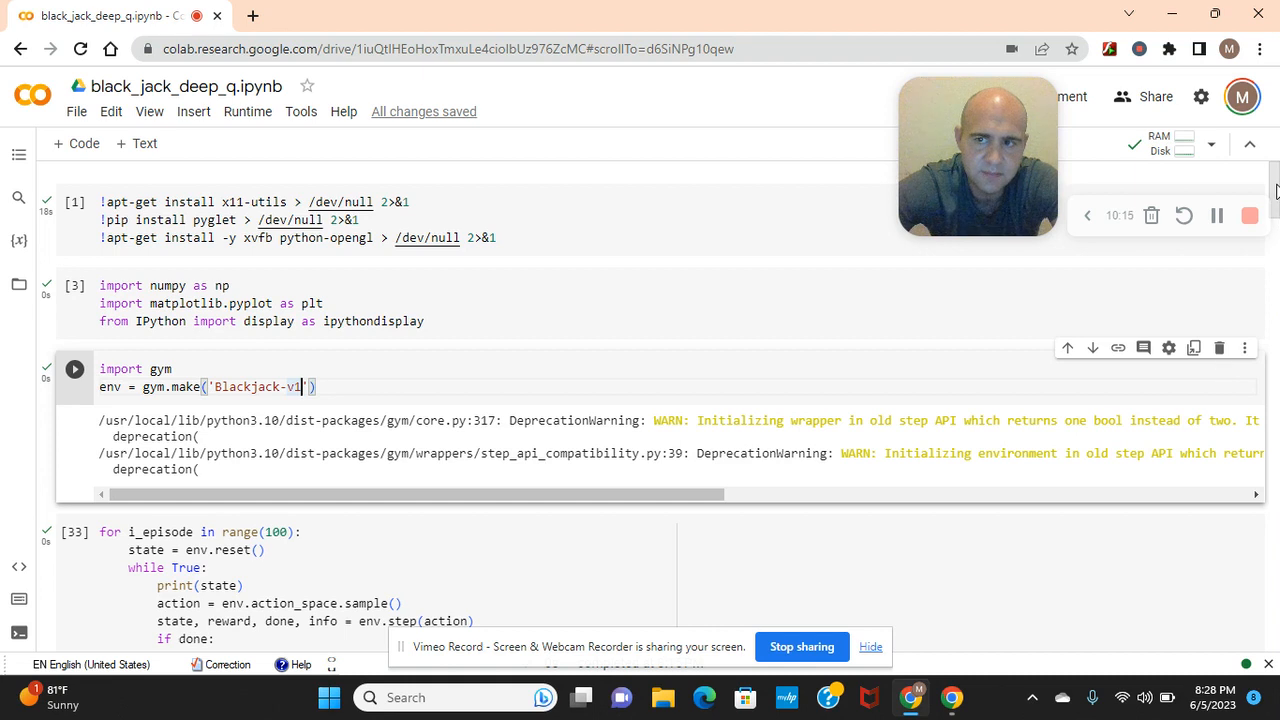
scroll("down", 3)
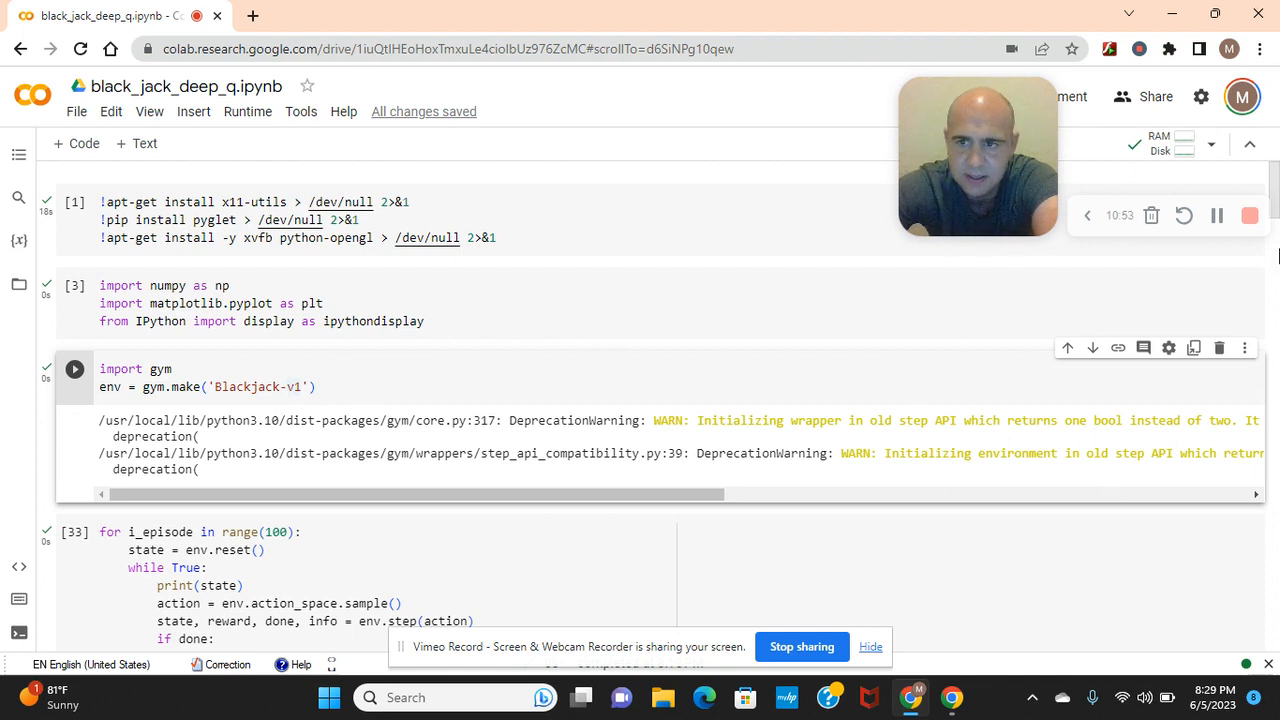
scroll("down", 3)
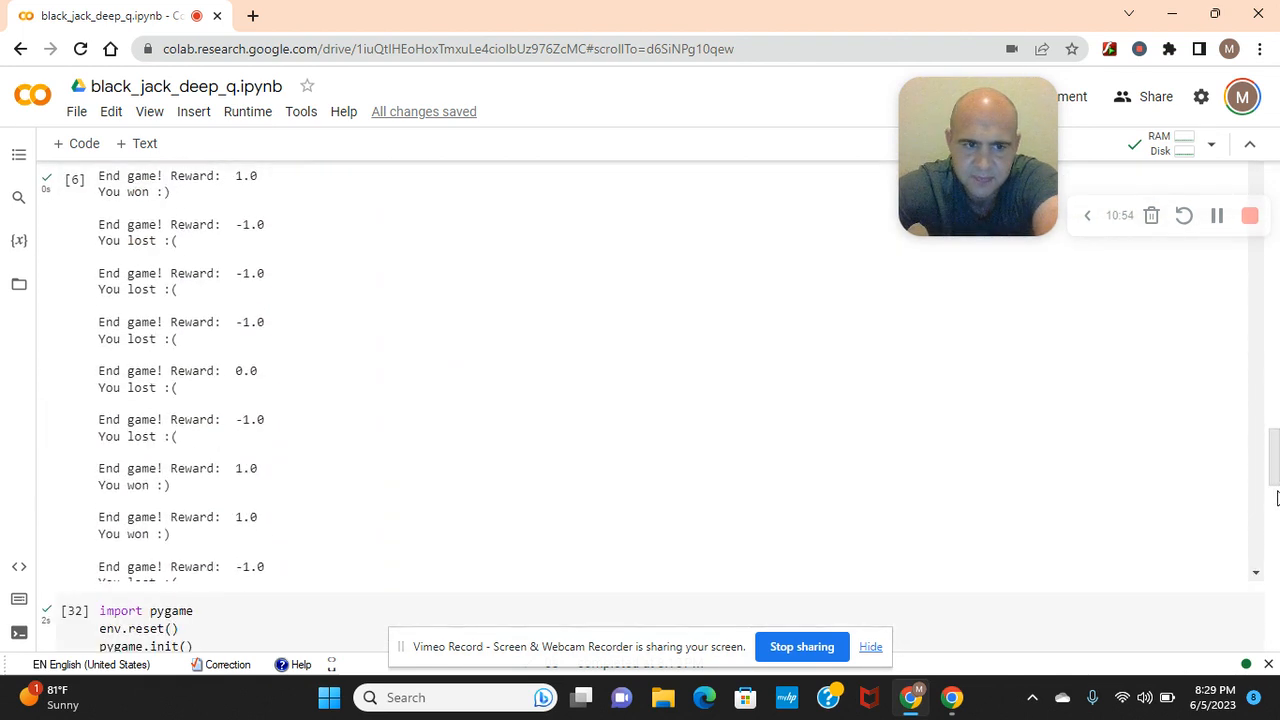
scroll("down", 3)
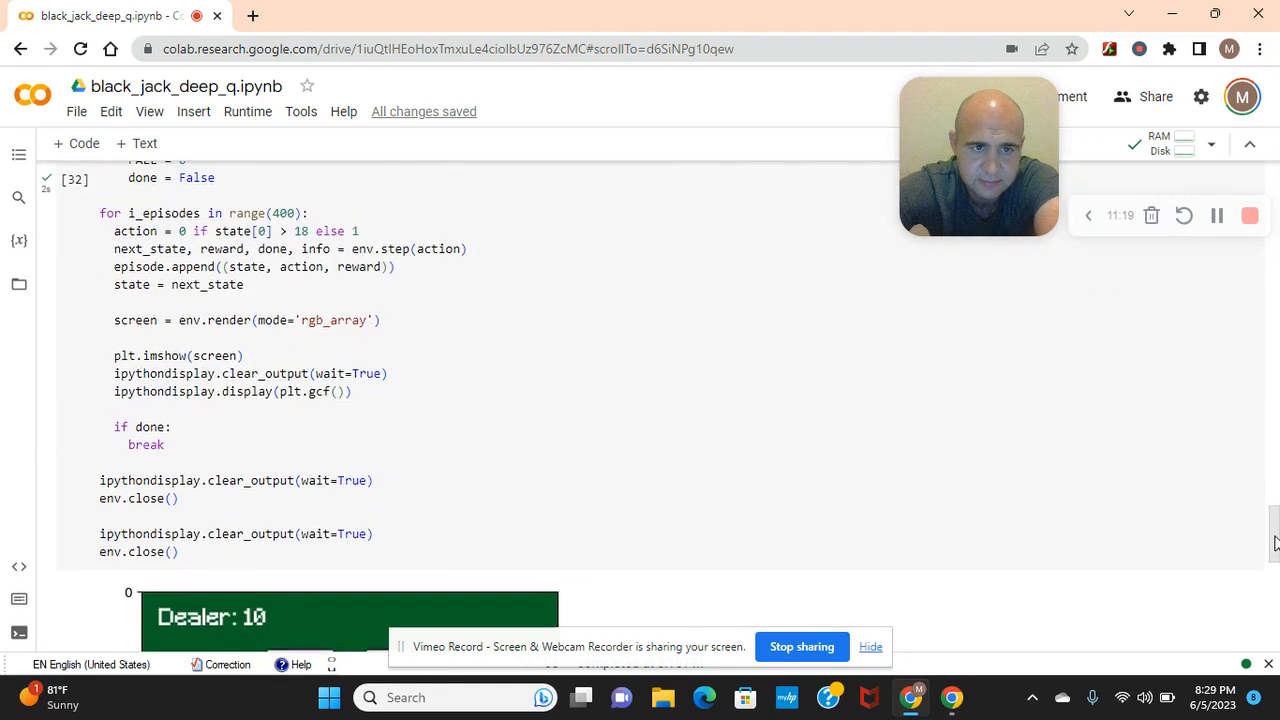
scroll("down", 3)
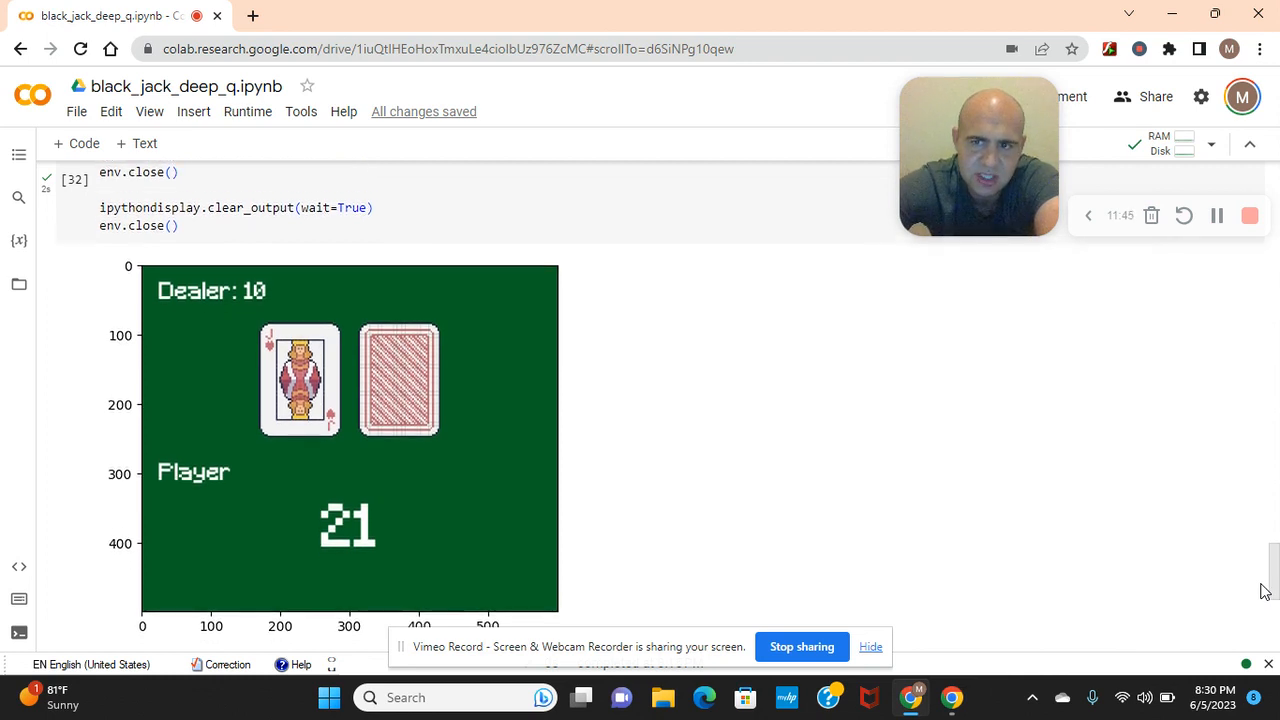
scroll("down", 3)
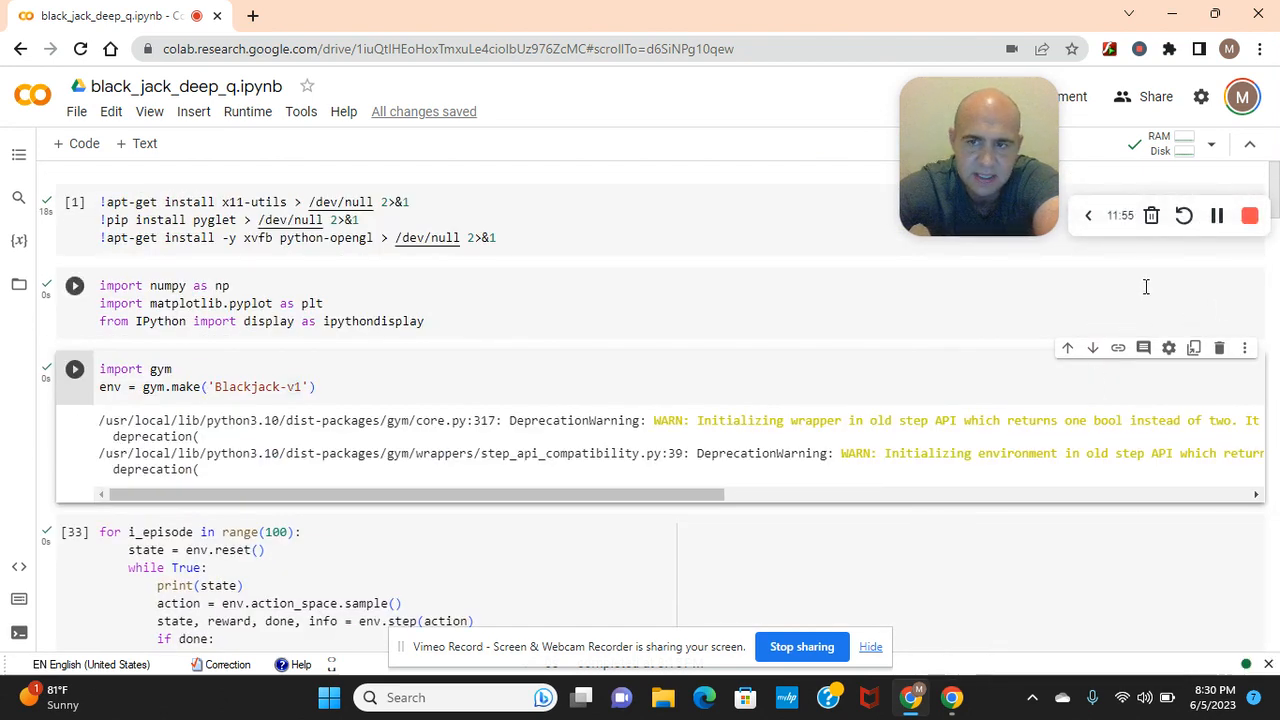
mouse_move(1134, 281)
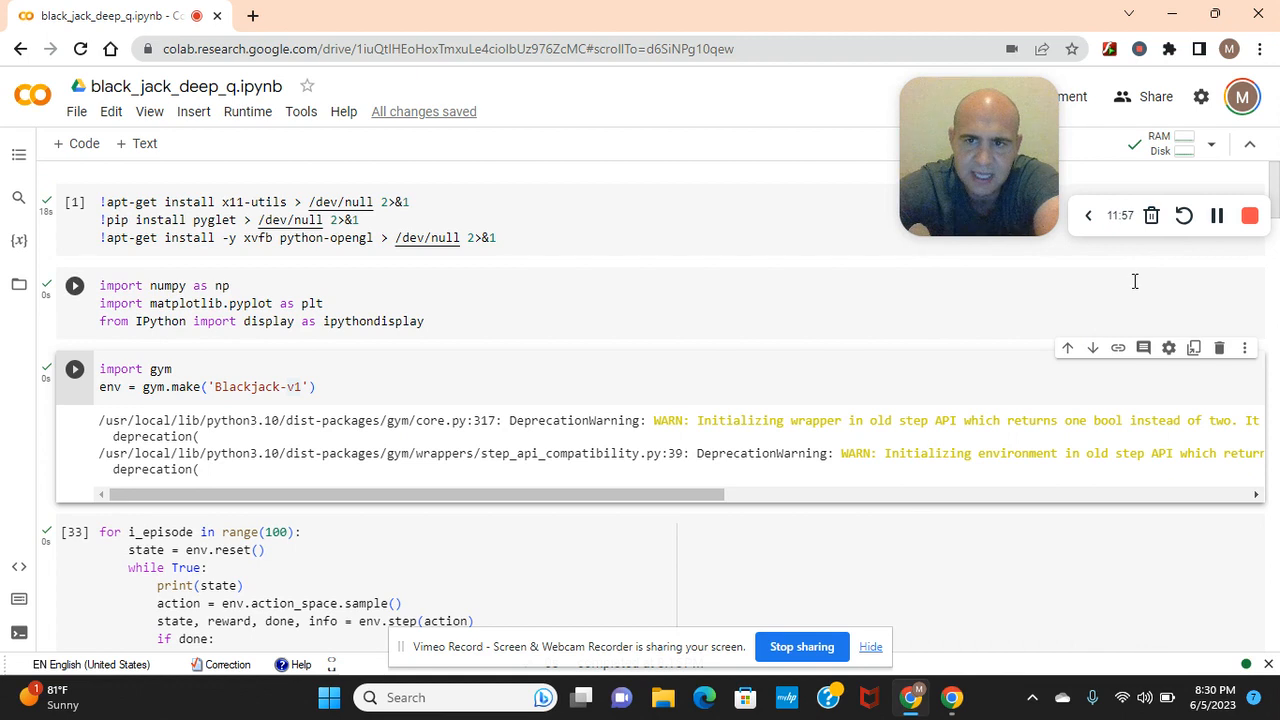